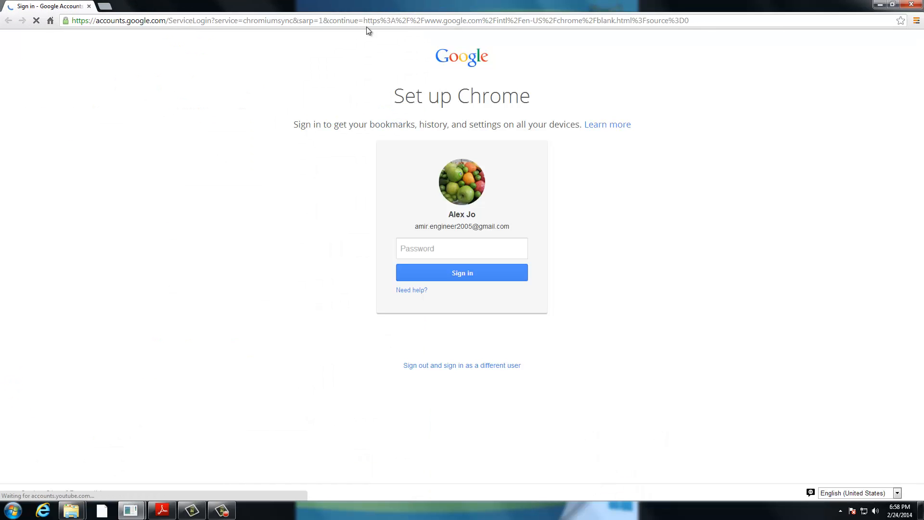
{"action": "left_click", "coordinate": [377, 20]}
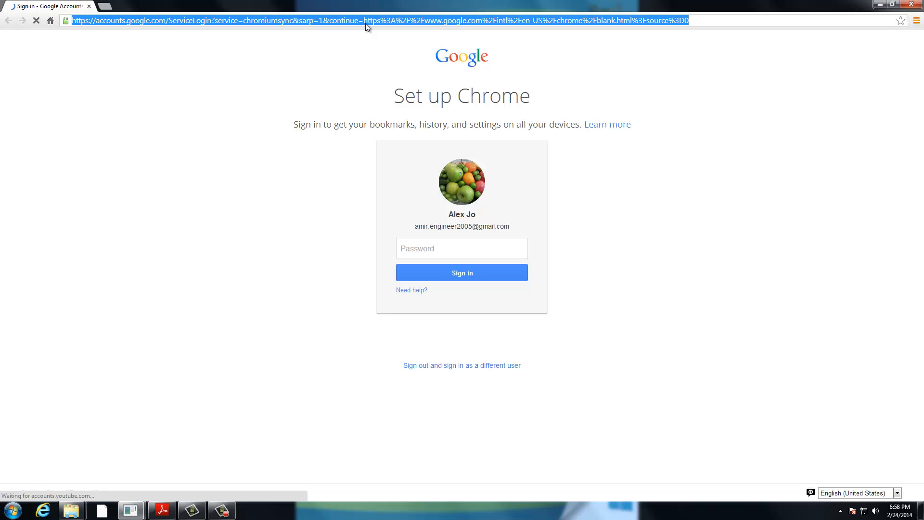
{"action": "type", "text": "aol.com"}
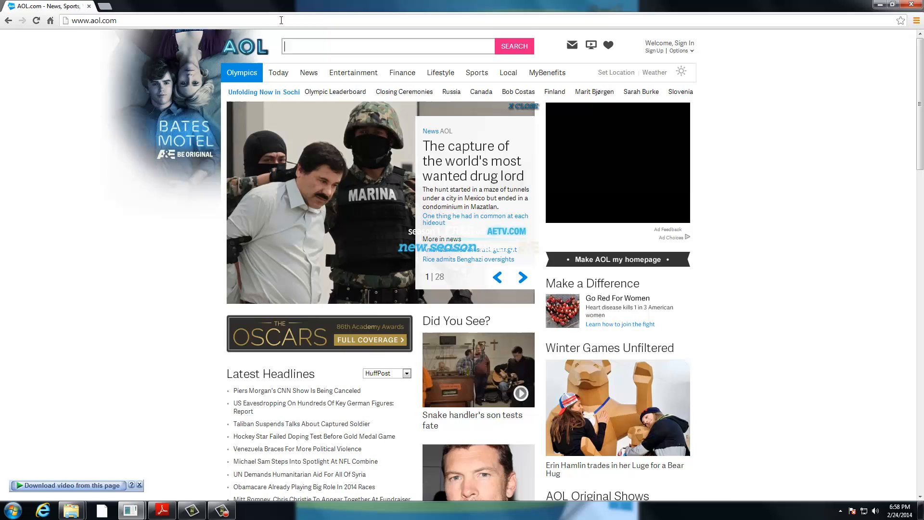
Step: Follow the Sign Up link on the AOL homepage to start a new account
{"action": "left_click", "coordinate": [522, 277]}
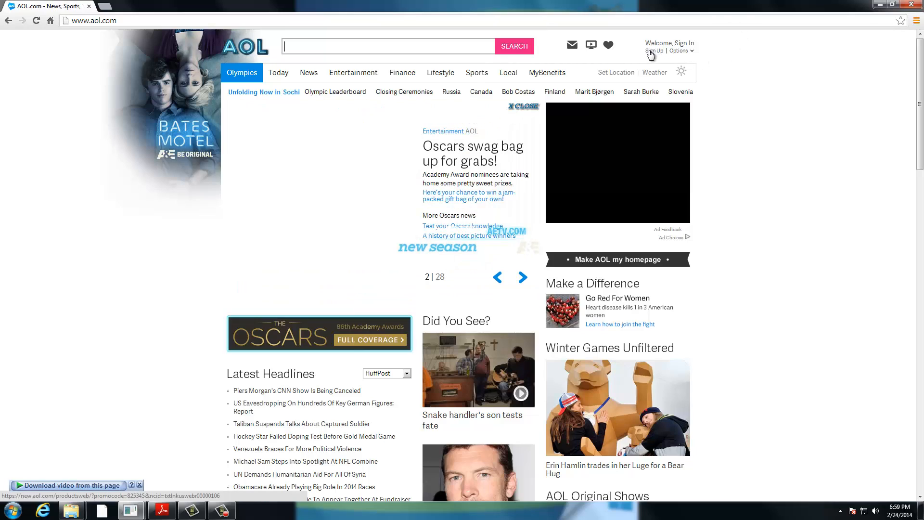
{"action": "scroll", "scroll_direction": "down", "scroll_amount": 3}
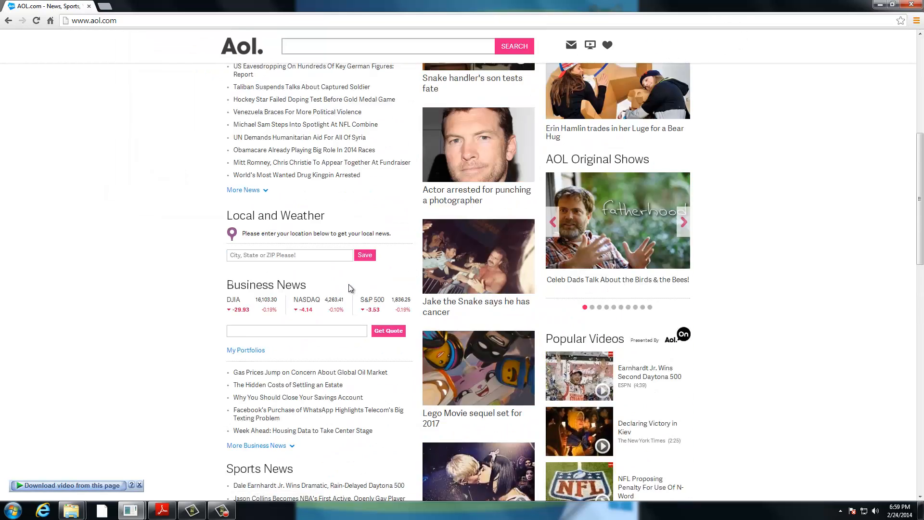
{"action": "scroll", "scroll_direction": "up", "scroll_amount": 3}
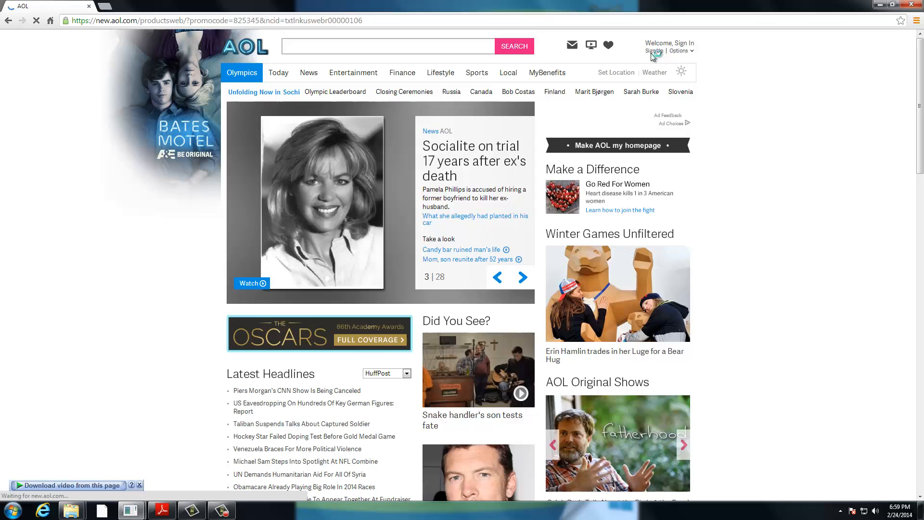
{"action": "left_click", "coordinate": [655, 51]}
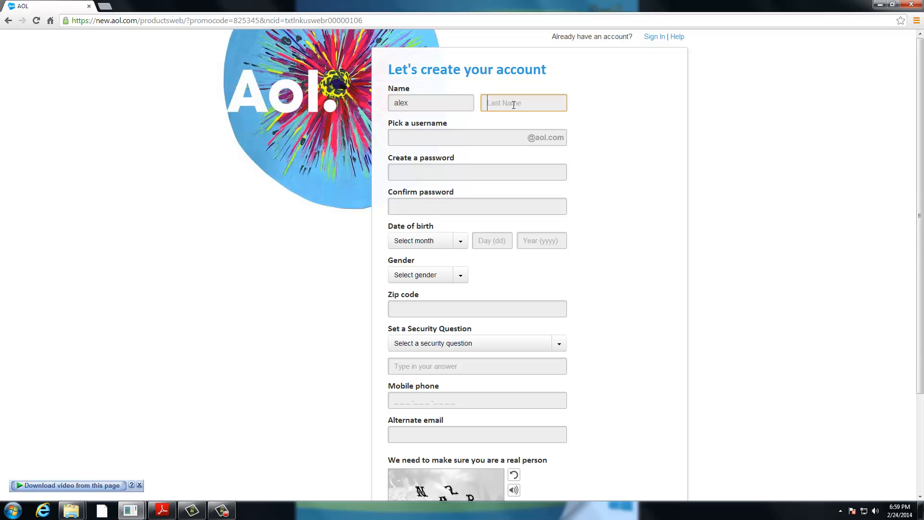
{"action": "type", "text": "jo"}
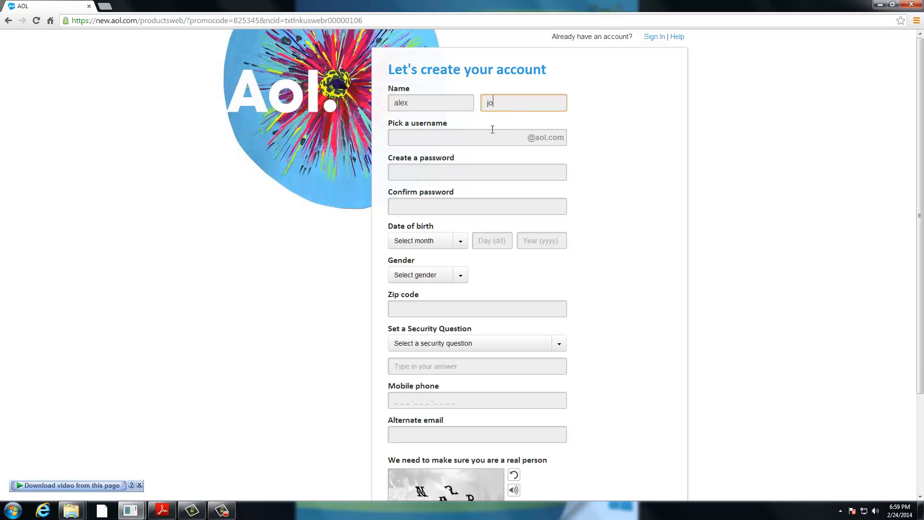
{"action": "left_click", "coordinate": [475, 138]}
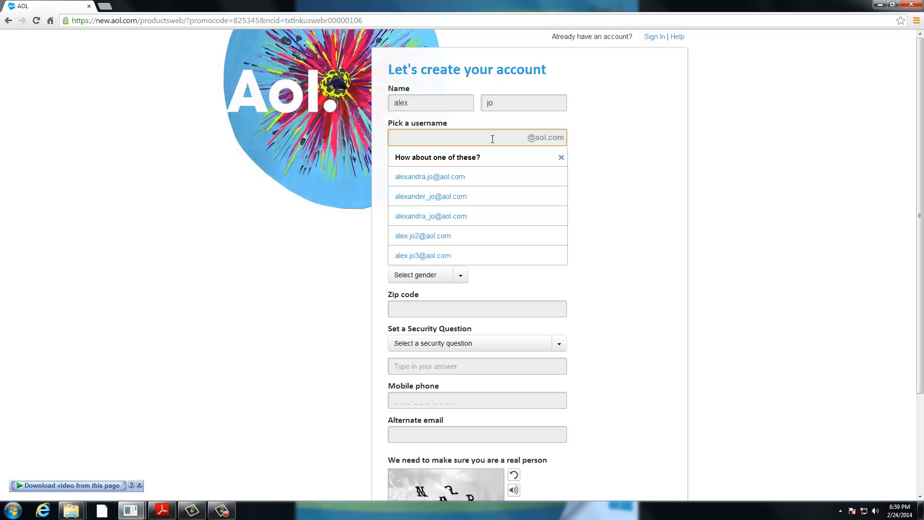
{"action": "mouse_move", "coordinate": [423, 236]}
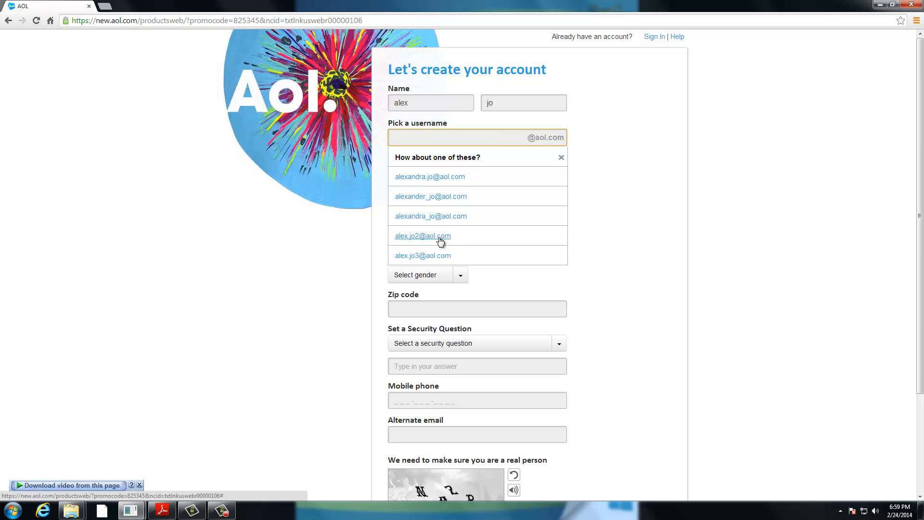
{"action": "mouse_move", "coordinate": [422, 185]}
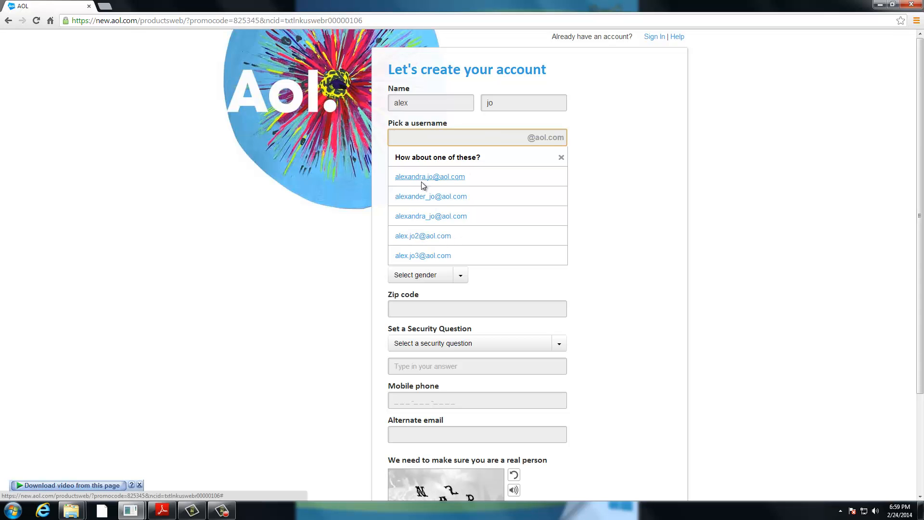
{"action": "mouse_move", "coordinate": [442, 259]}
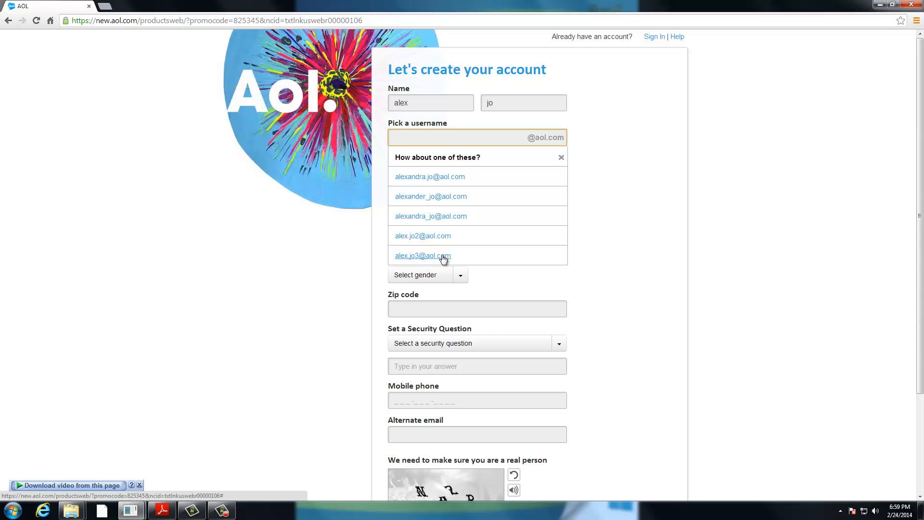
{"action": "left_click", "coordinate": [472, 138]}
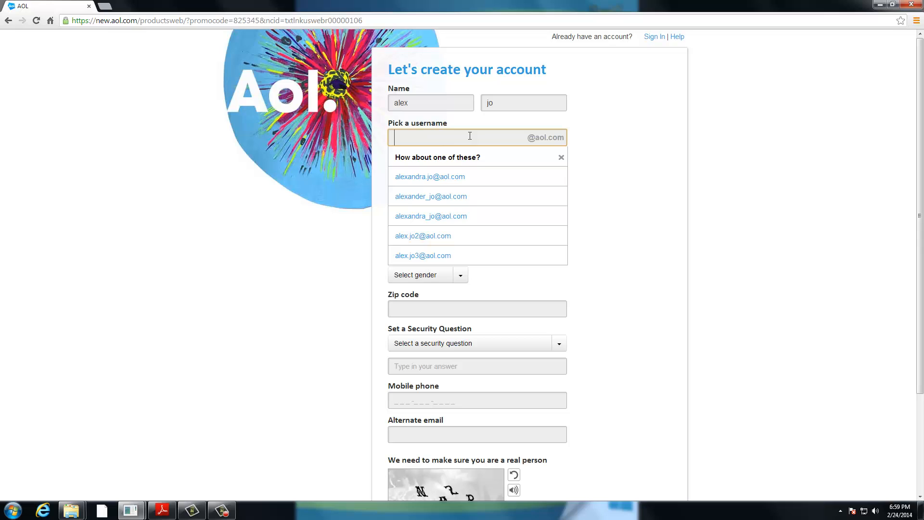
{"action": "mouse_move", "coordinate": [423, 236]}
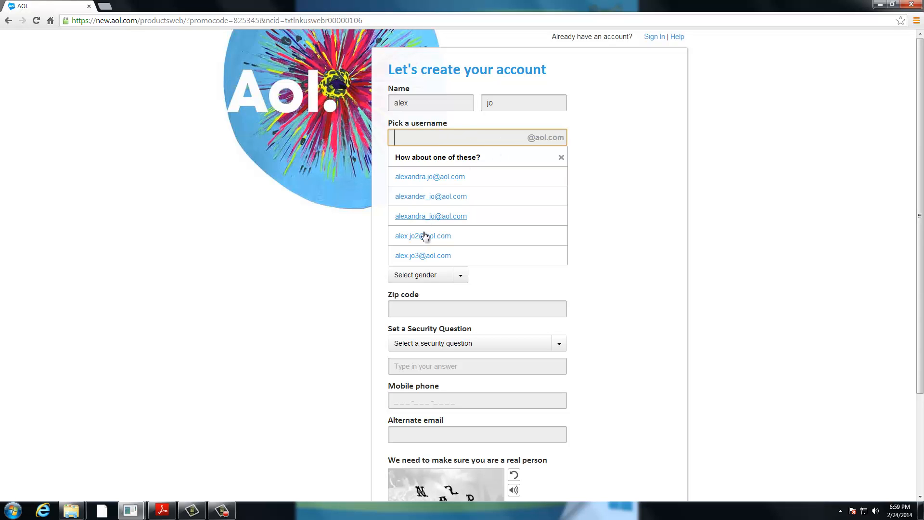
{"action": "mouse_move", "coordinate": [422, 235]}
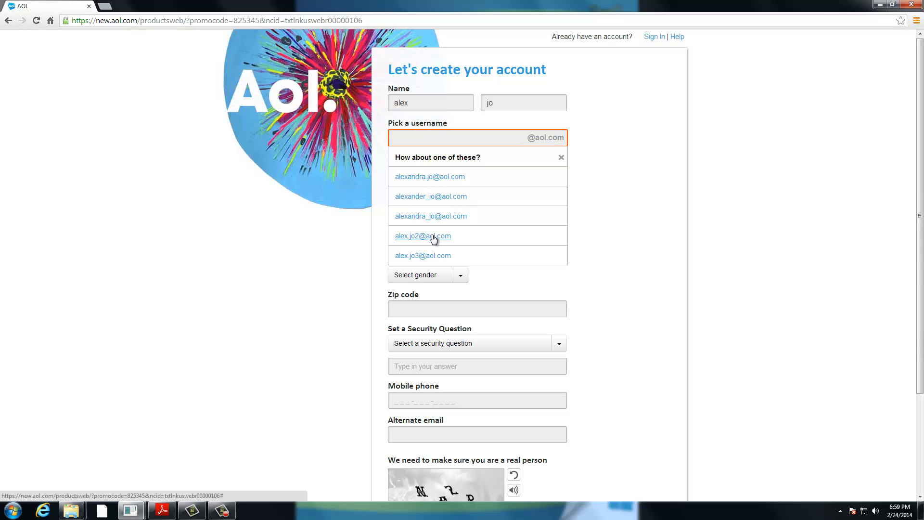
{"action": "left_click", "coordinate": [422, 236]}
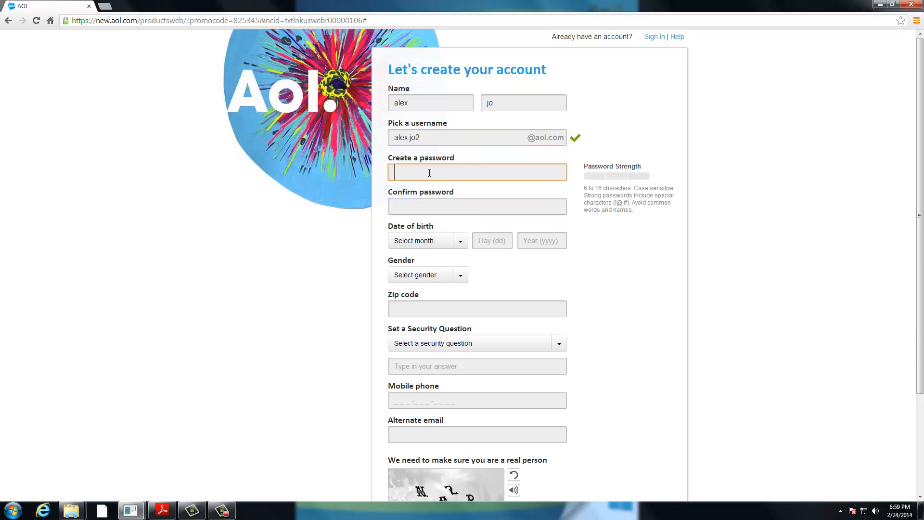
{"action": "type", "text": "•••"}
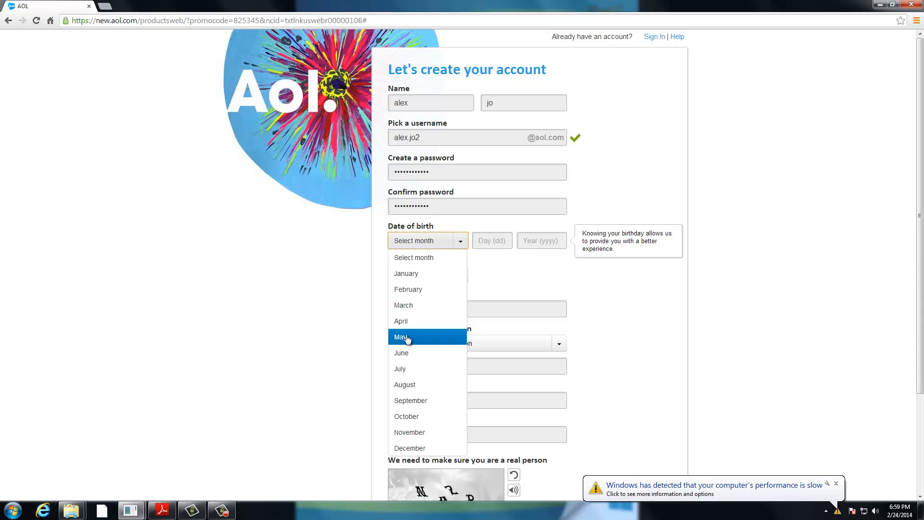
Step: Set the birth date to May 02 1979
{"action": "left_click", "coordinate": [402, 337]}
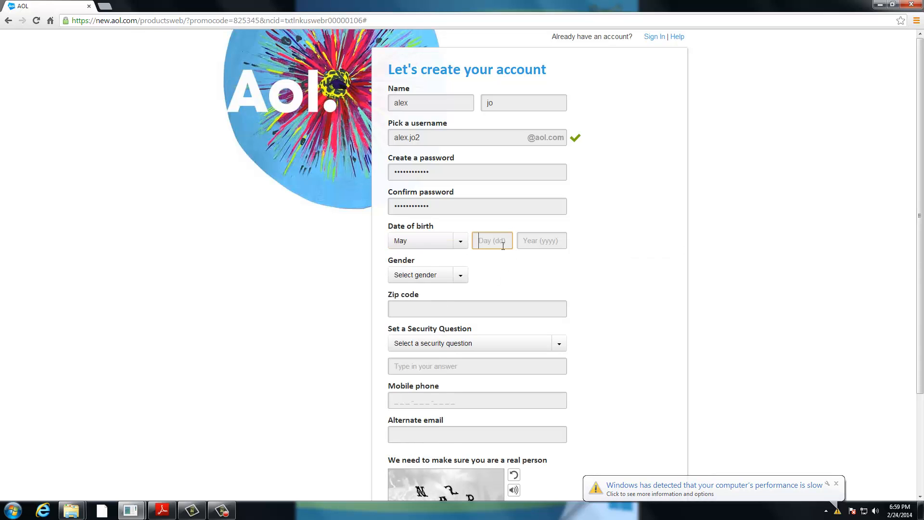
{"action": "type", "text": "02"}
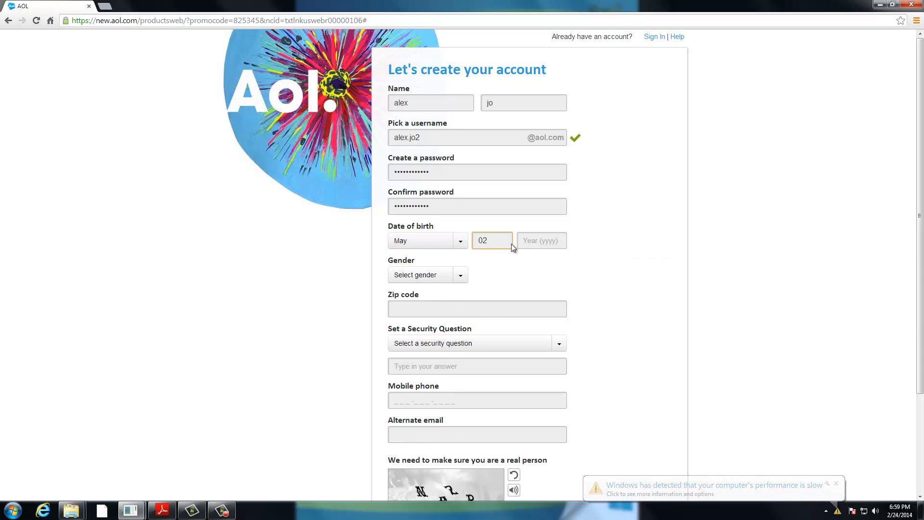
{"action": "type", "text": "1979"}
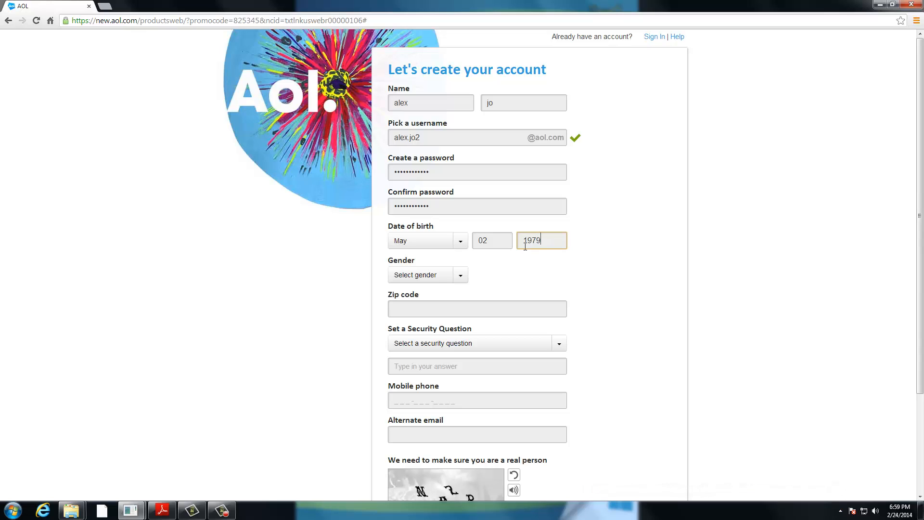
Step: Choose Male gender and enter the zip code 460
{"action": "left_click", "coordinate": [461, 275]}
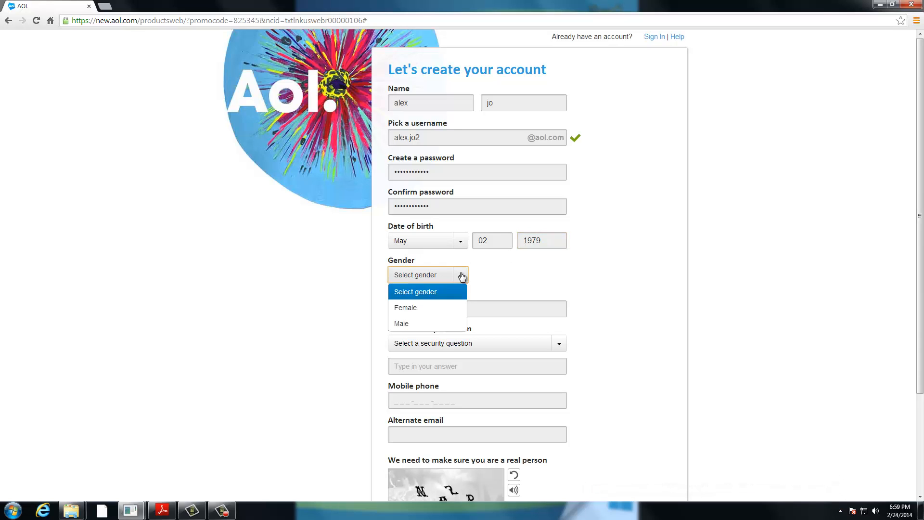
{"action": "left_click", "coordinate": [401, 324]}
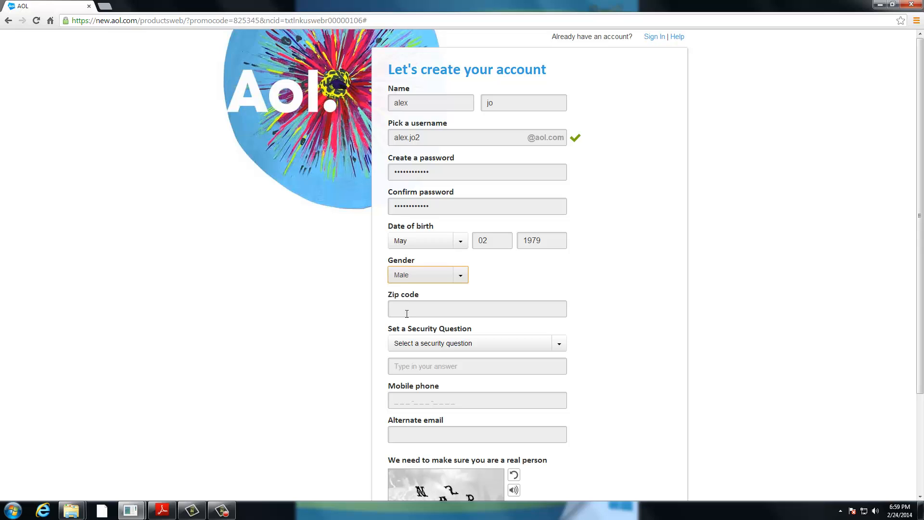
{"action": "left_click", "coordinate": [477, 308]}
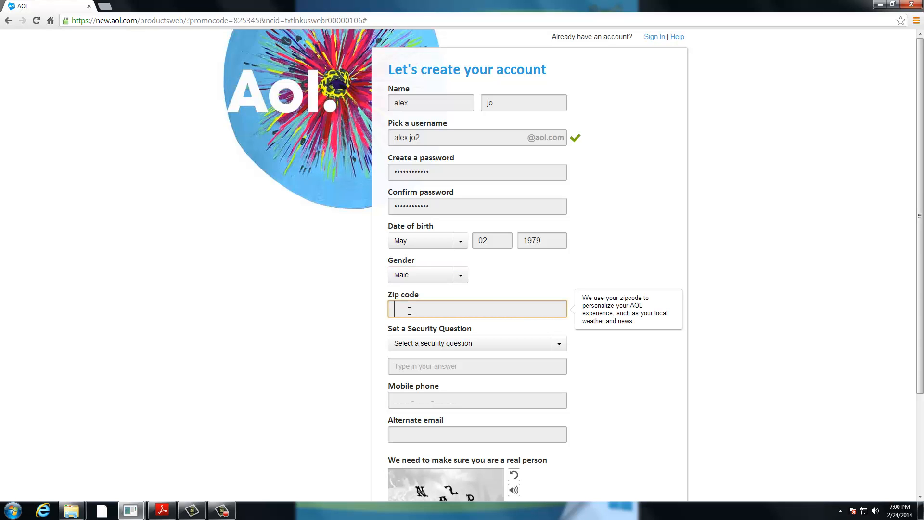
{"action": "type", "text": "460"}
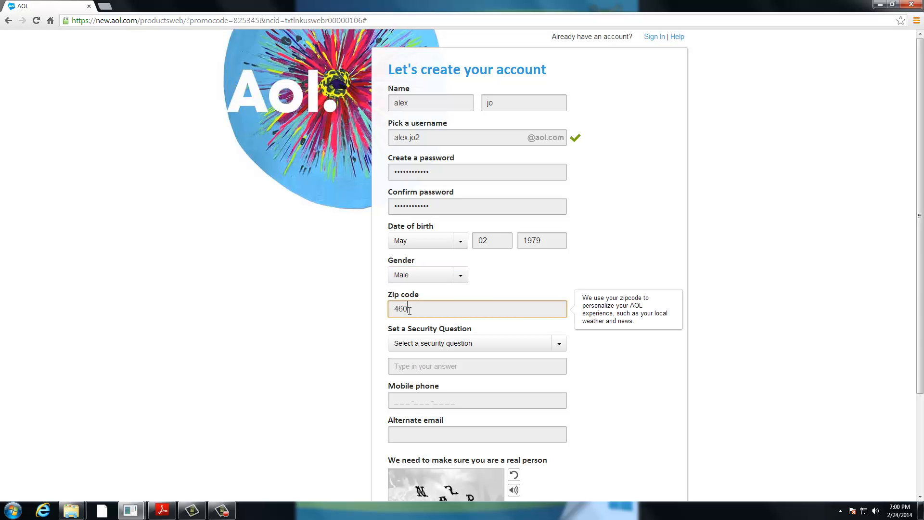
{"action": "left_click", "coordinate": [476, 343]}
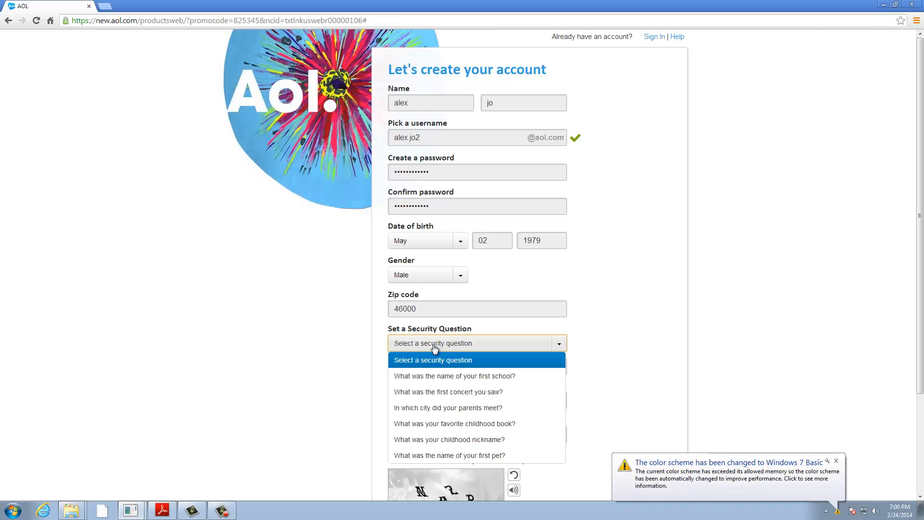
{"action": "mouse_move", "coordinate": [467, 343]}
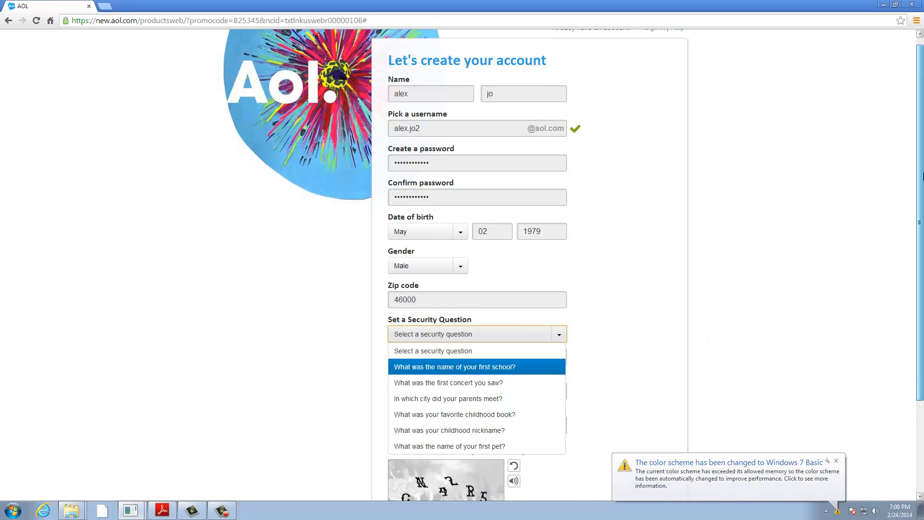
{"action": "scroll", "scroll_direction": "down", "scroll_amount": 3}
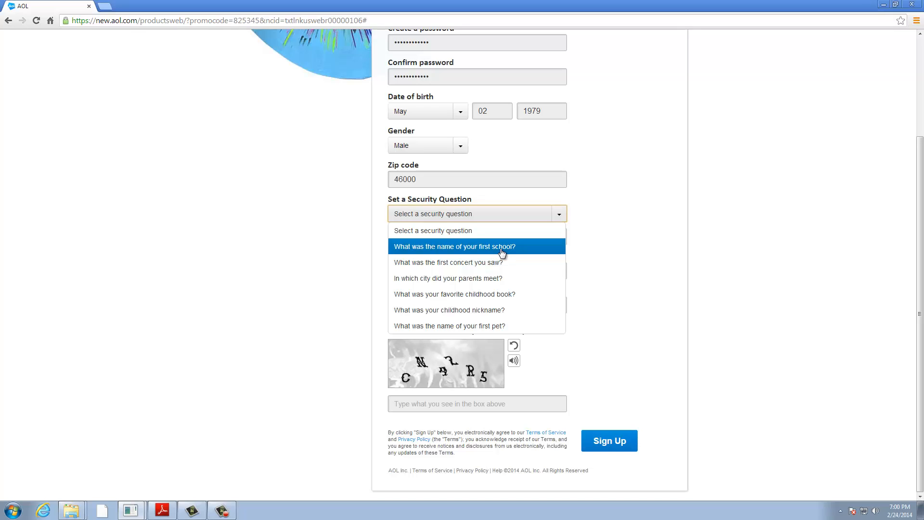
{"action": "mouse_move", "coordinate": [417, 250]}
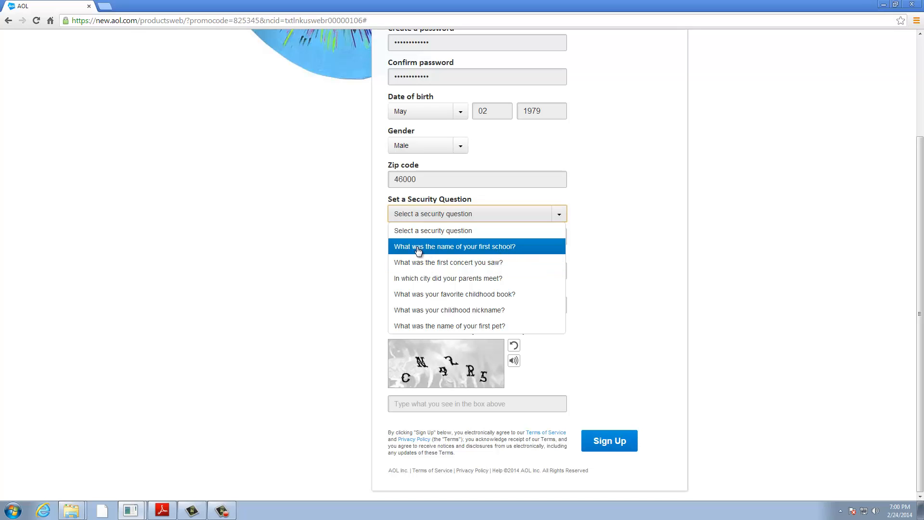
{"action": "mouse_move", "coordinate": [446, 251]}
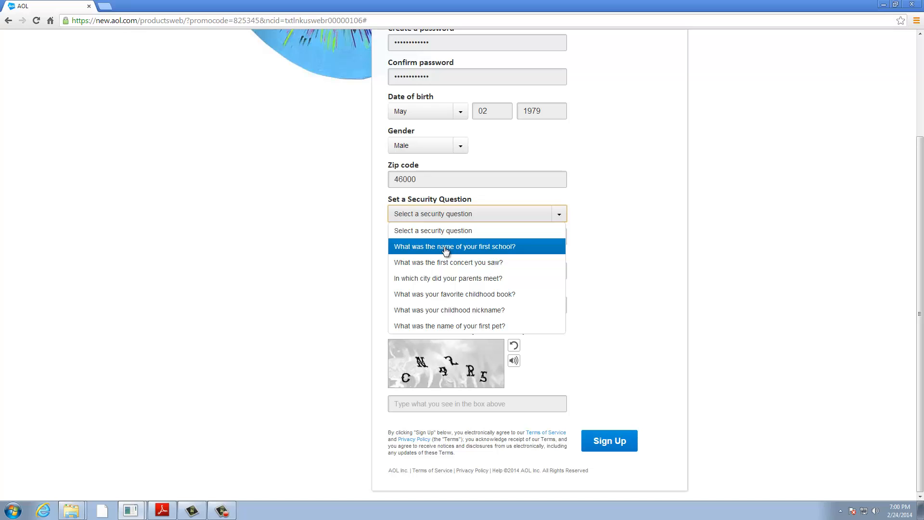
{"action": "left_click", "coordinate": [453, 246]}
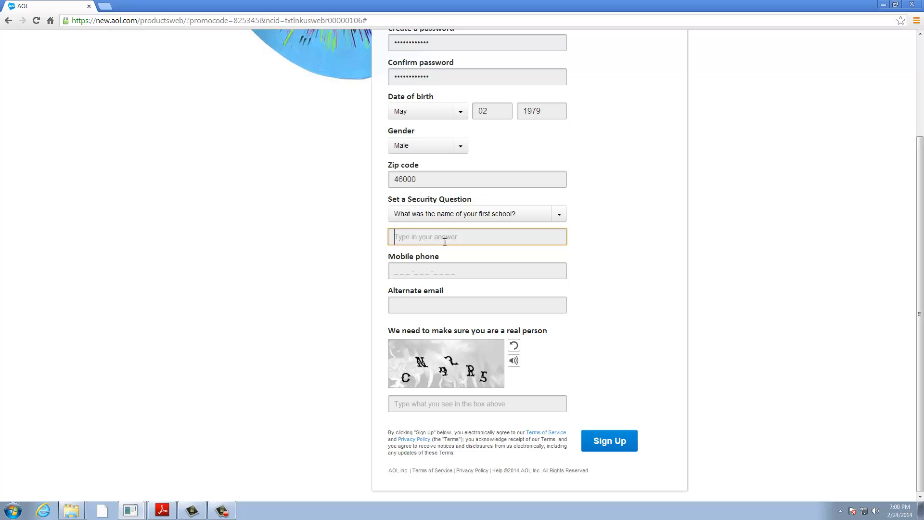
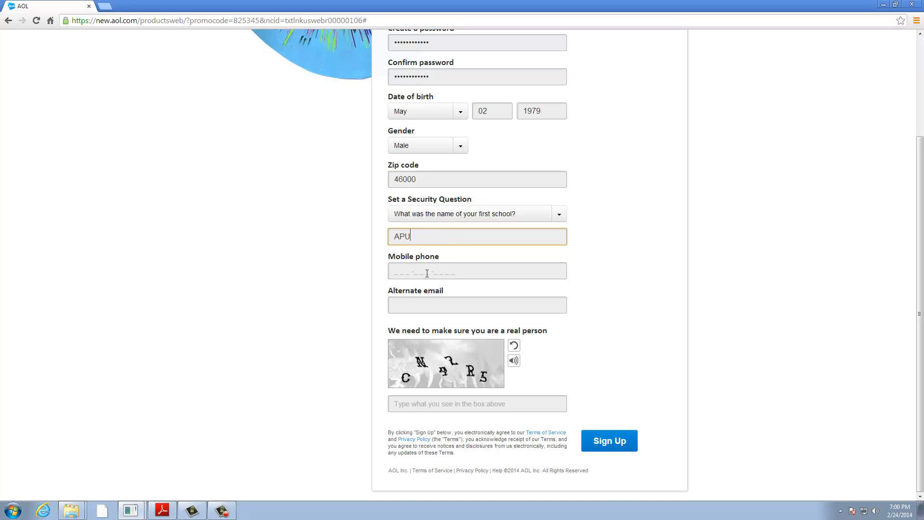
{"action": "left_click", "coordinate": [476, 271]}
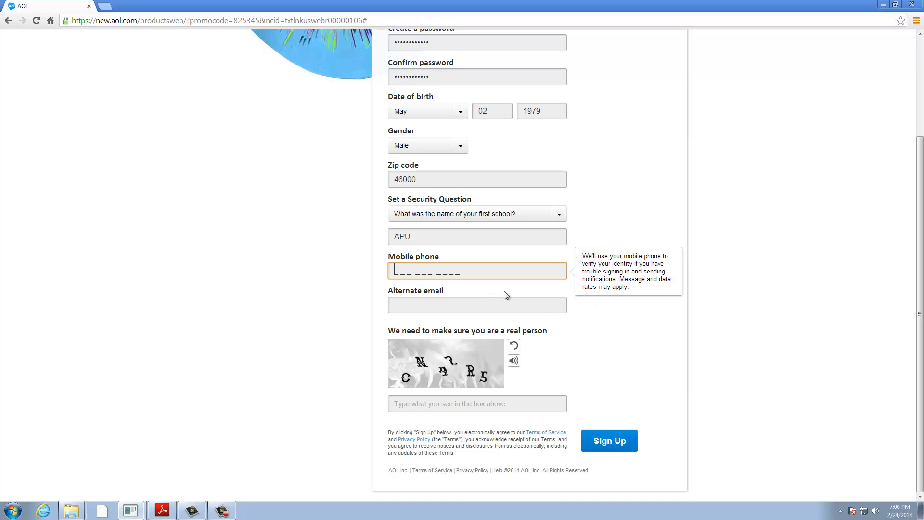
{"action": "mouse_move", "coordinate": [446, 301]}
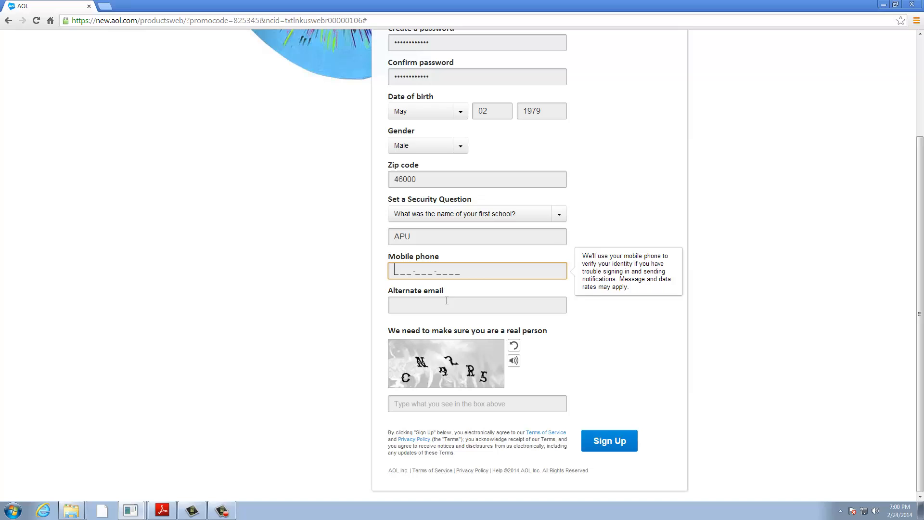
{"action": "left_click", "coordinate": [477, 305]}
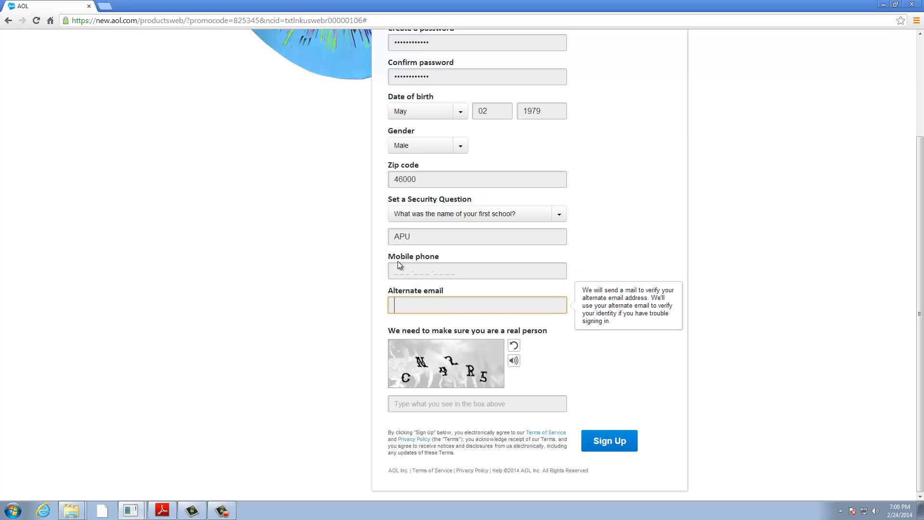
{"action": "left_click", "coordinate": [478, 270]}
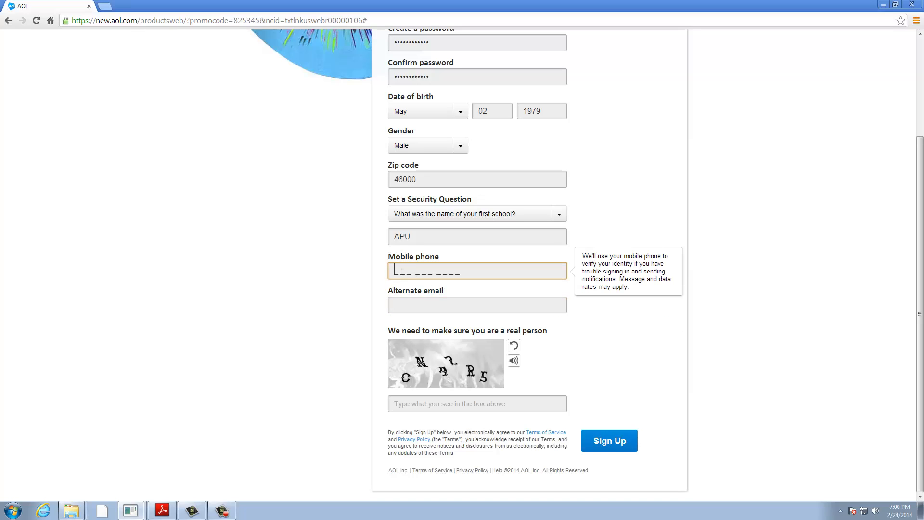
{"action": "left_click", "coordinate": [477, 305]}
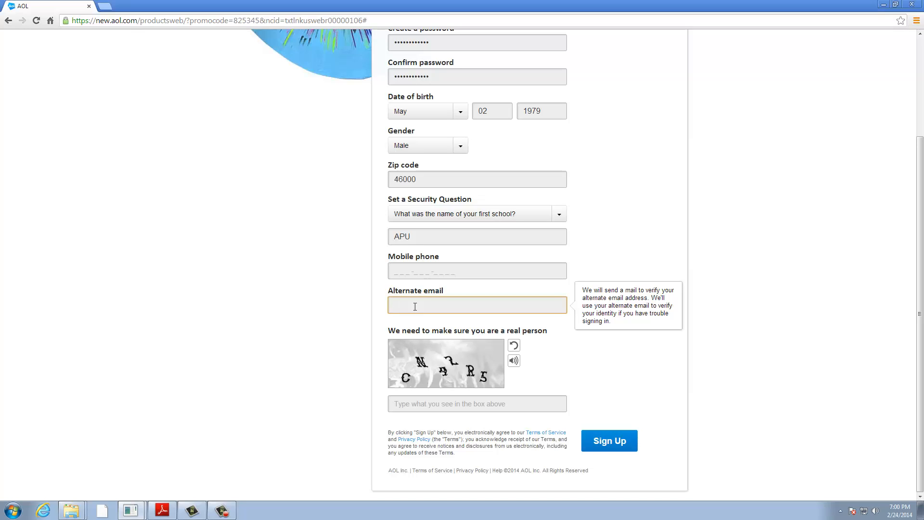
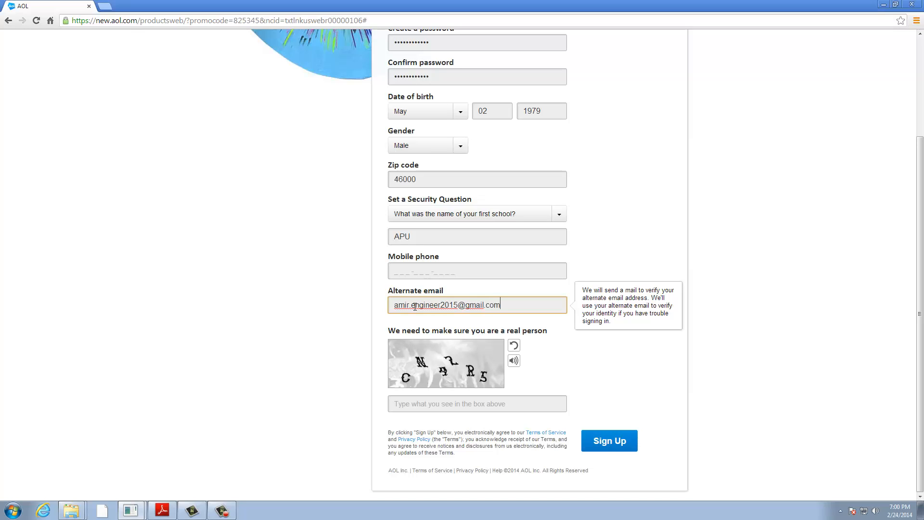
{"action": "left_click", "coordinate": [476, 404]}
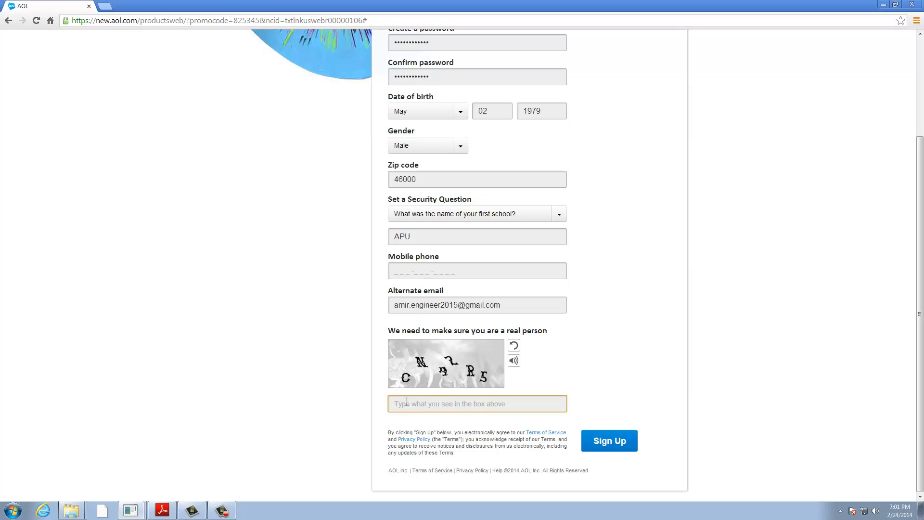
Step: Enter the captcha CN42R5 and submit the sign-up form with Sign Up
{"action": "type", "text": "C"}
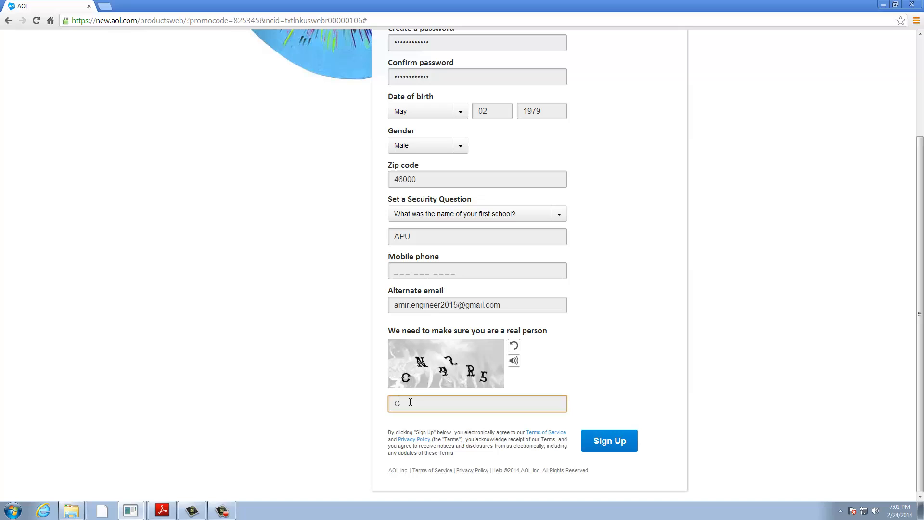
{"action": "type", "text": "N"}
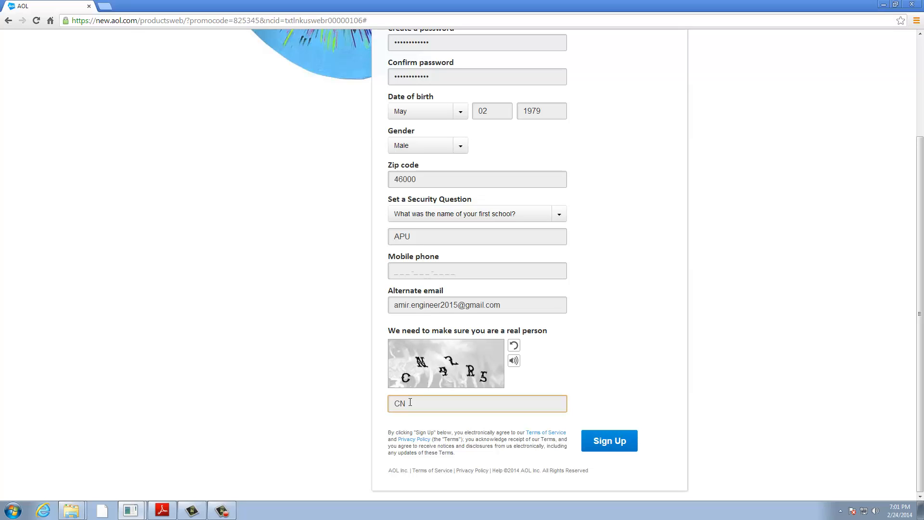
{"action": "type", "text": "42"}
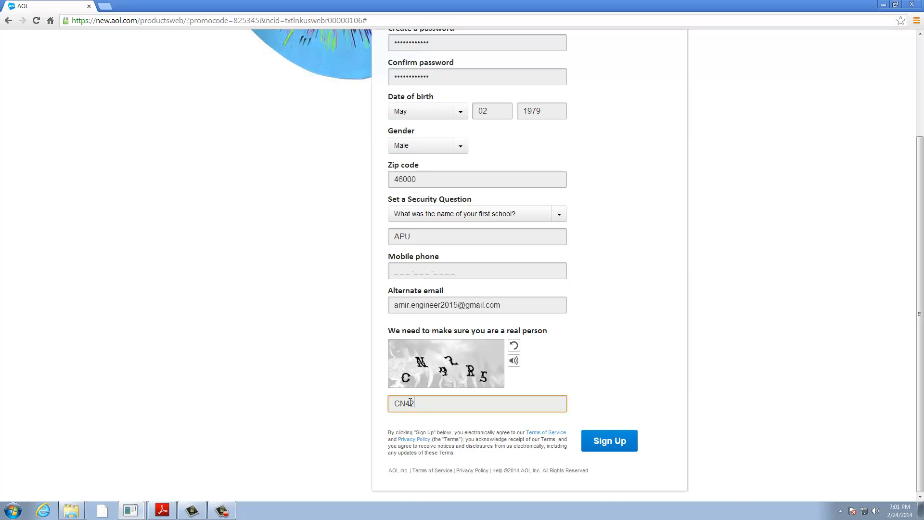
{"action": "type", "text": "2R5"}
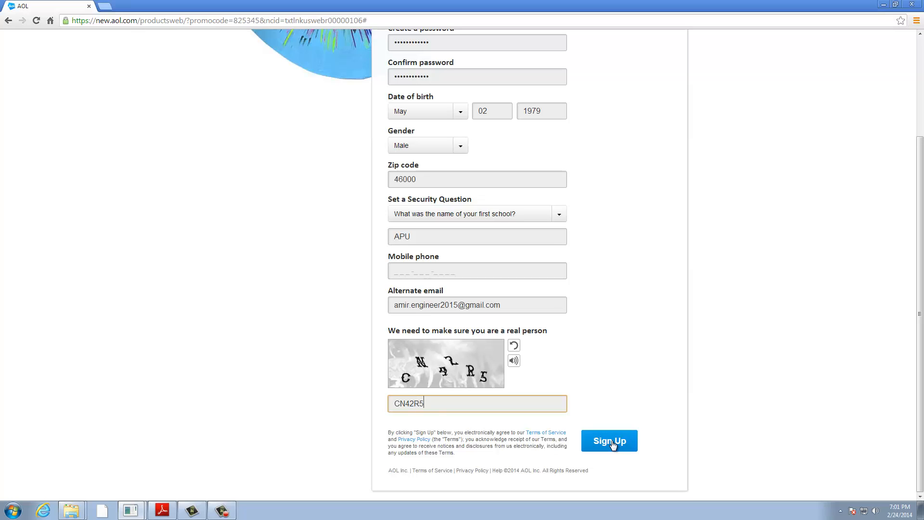
{"action": "left_click", "coordinate": [608, 440]}
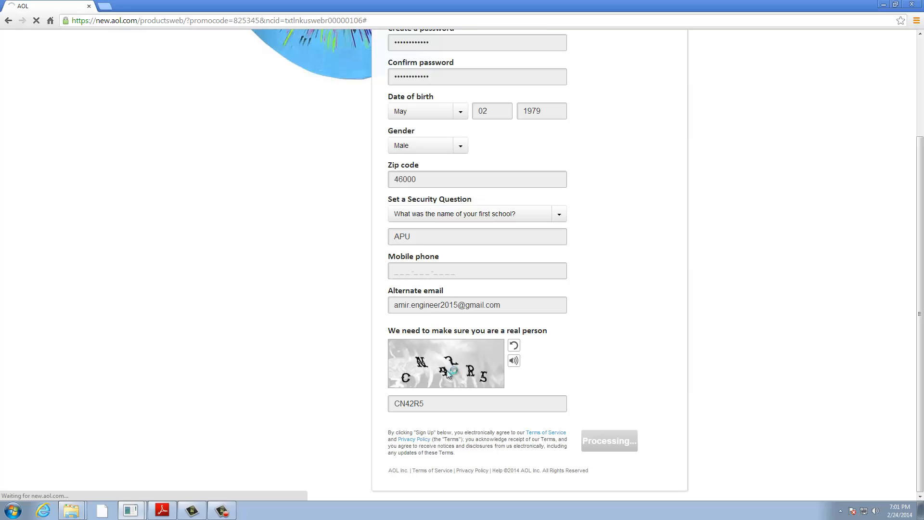
{"action": "left_click", "coordinate": [609, 440]}
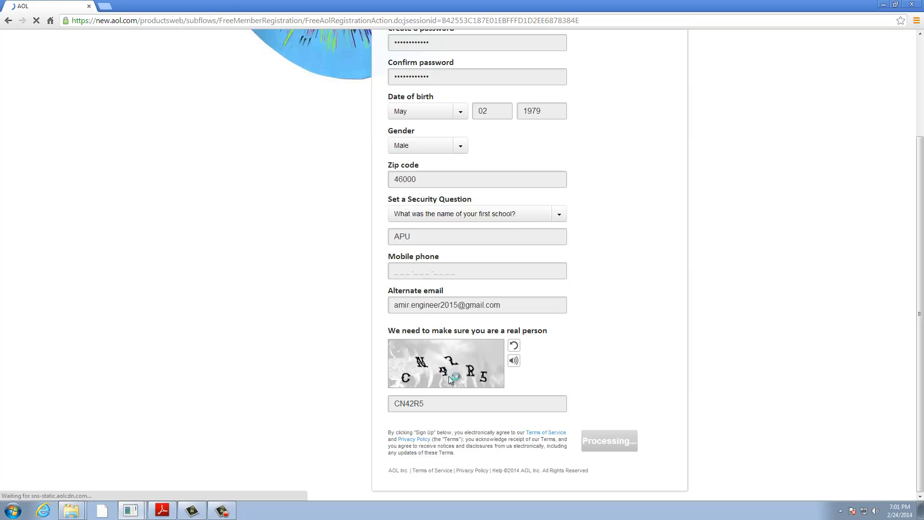
{"action": "left_click", "coordinate": [608, 441]}
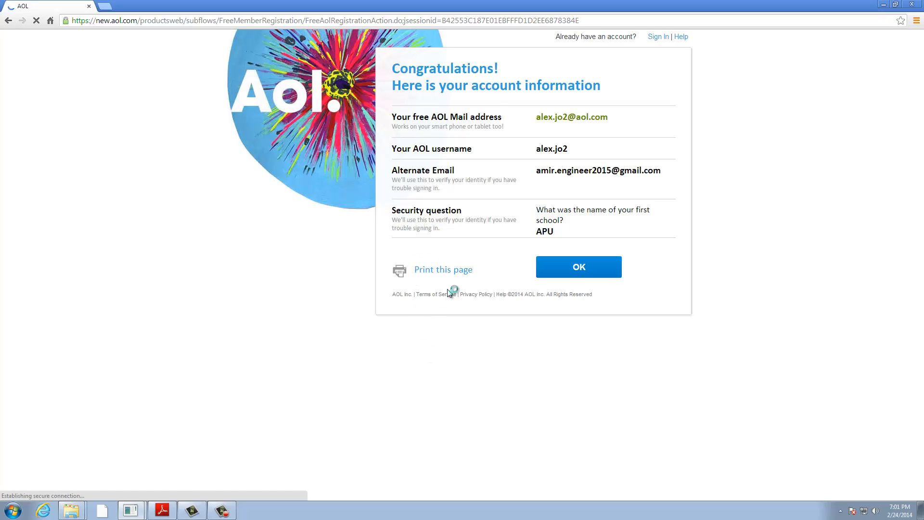
{"action": "mouse_move", "coordinate": [443, 270]}
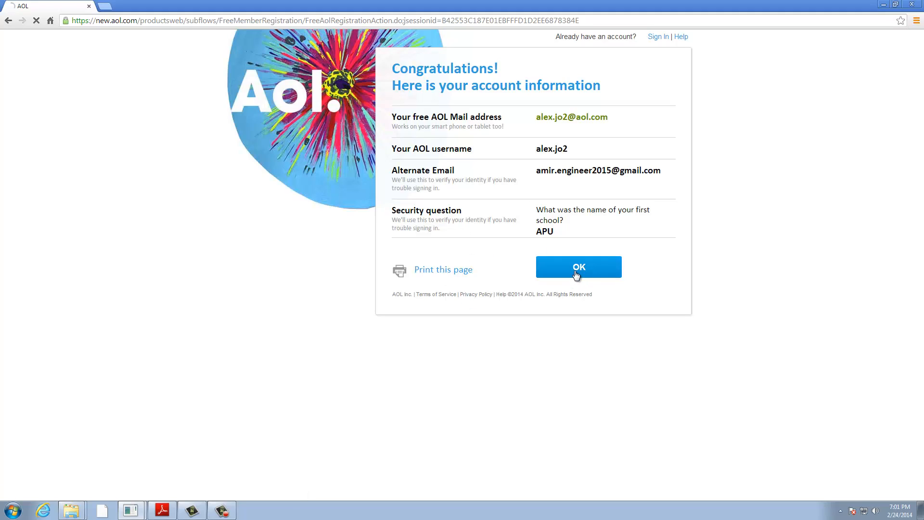
{"action": "left_click", "coordinate": [579, 267]}
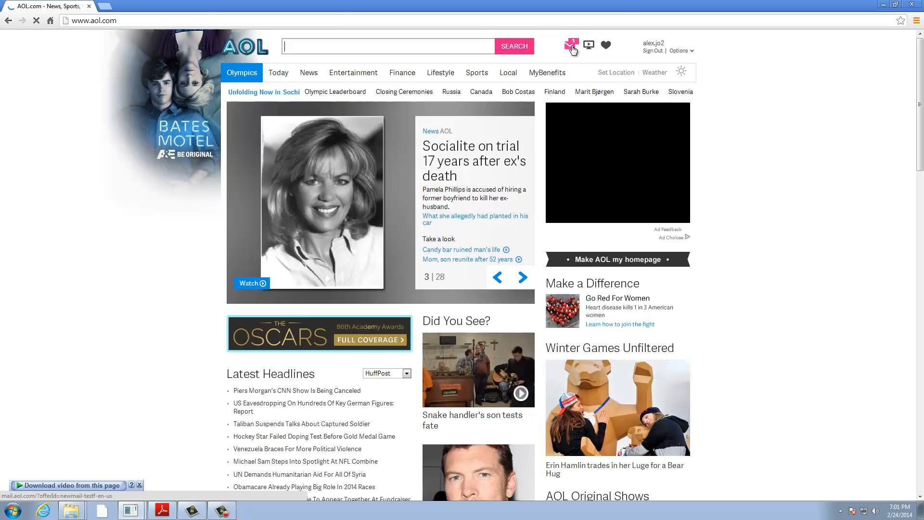
{"action": "left_click", "coordinate": [571, 46]}
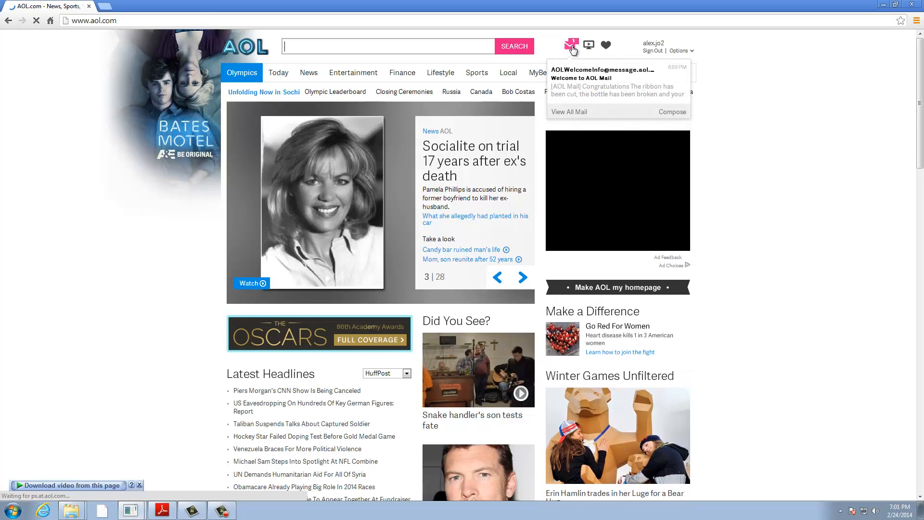
{"action": "left_click", "coordinate": [568, 112]}
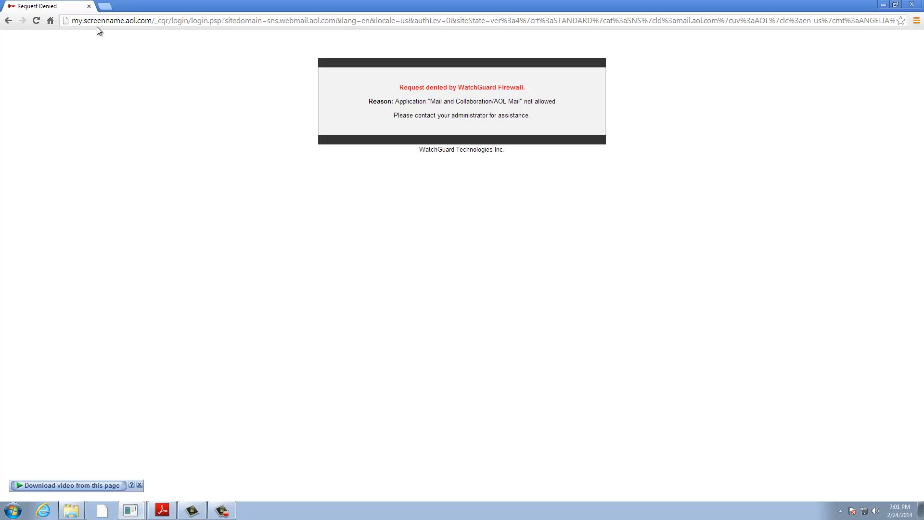
{"action": "mouse_move", "coordinate": [9, 20]}
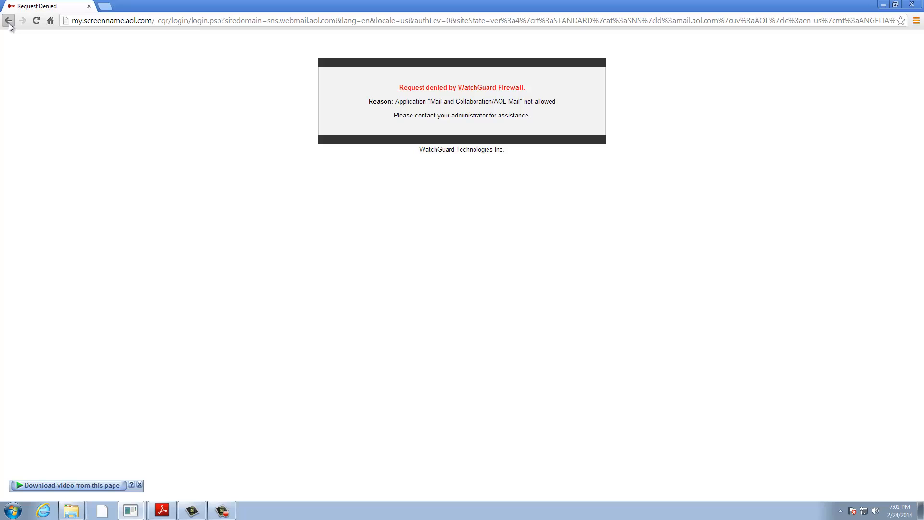
{"action": "left_click", "coordinate": [9, 21]}
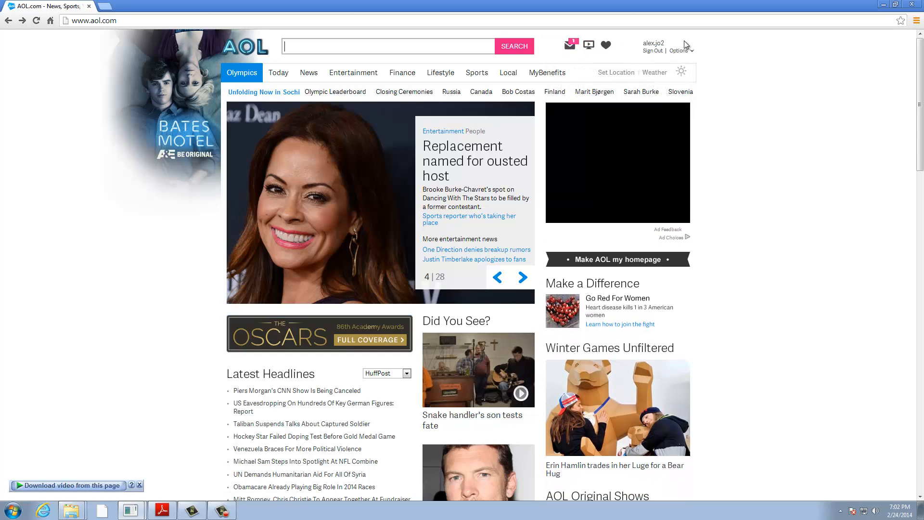
{"action": "mouse_move", "coordinate": [651, 54]}
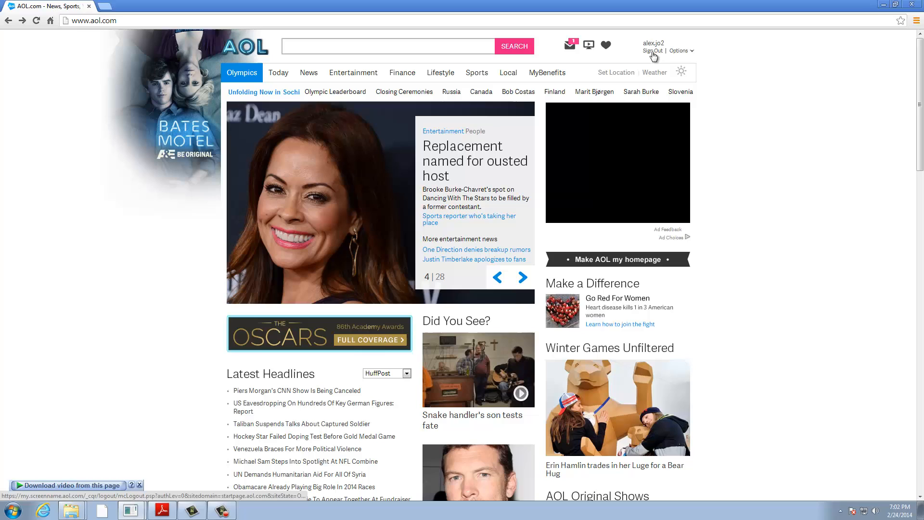
{"action": "left_click", "coordinate": [521, 278]}
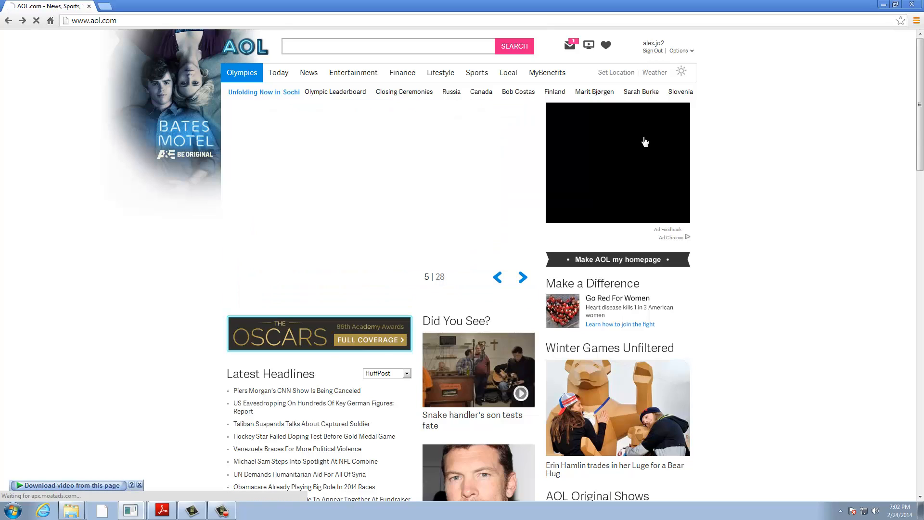